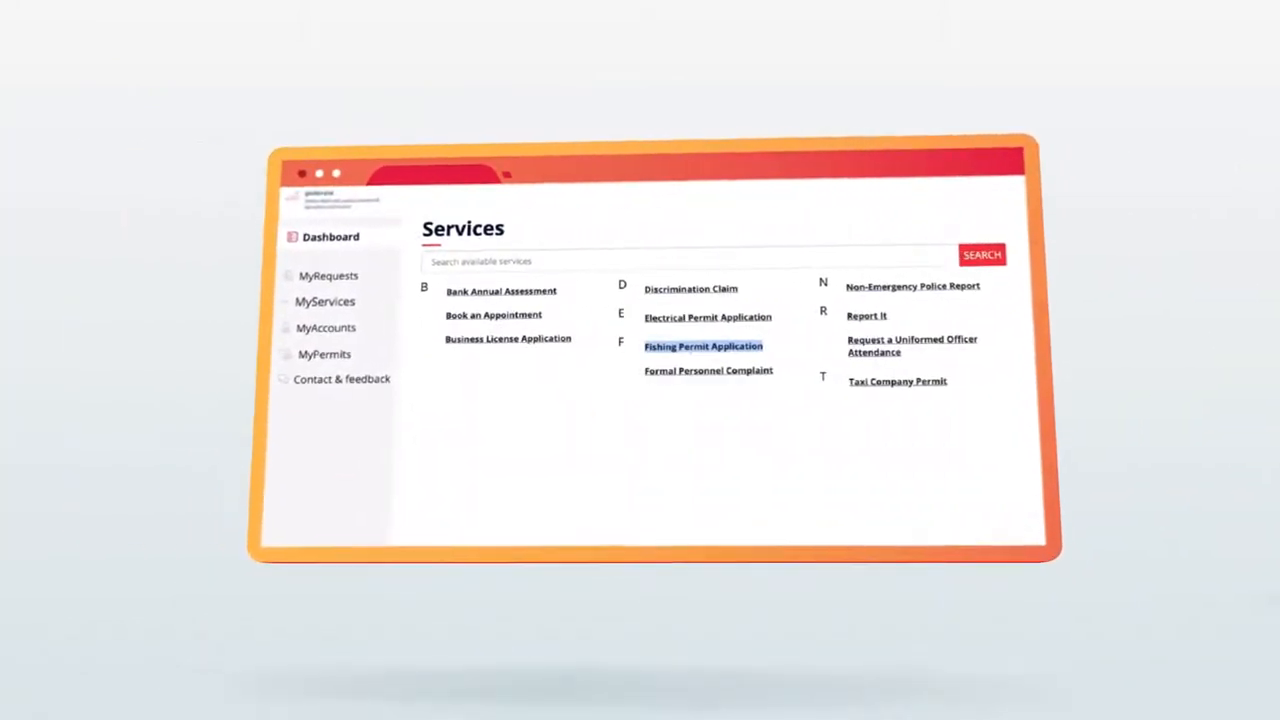
Open the Fishing Permit Application, then My Requests, then the CaseViewer's open cases list.
{"action": "left_click", "coordinate": [703, 346]}
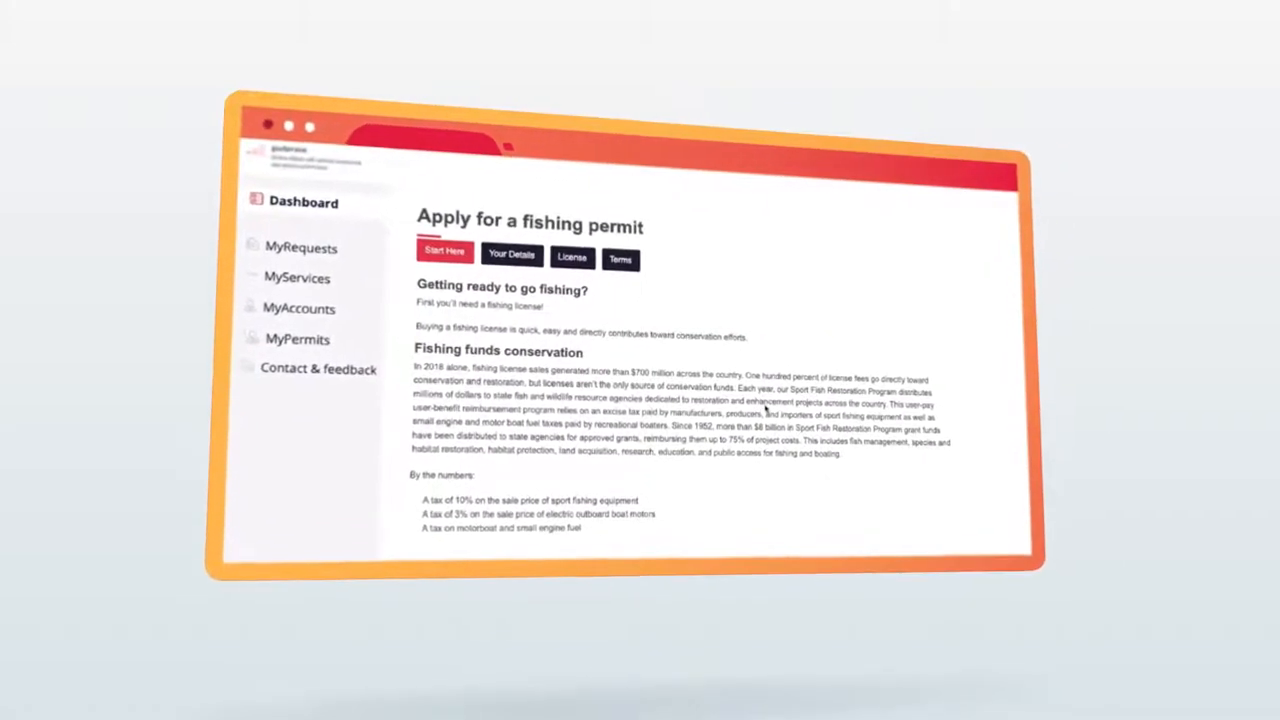
{"action": "left_click", "coordinate": [301, 247]}
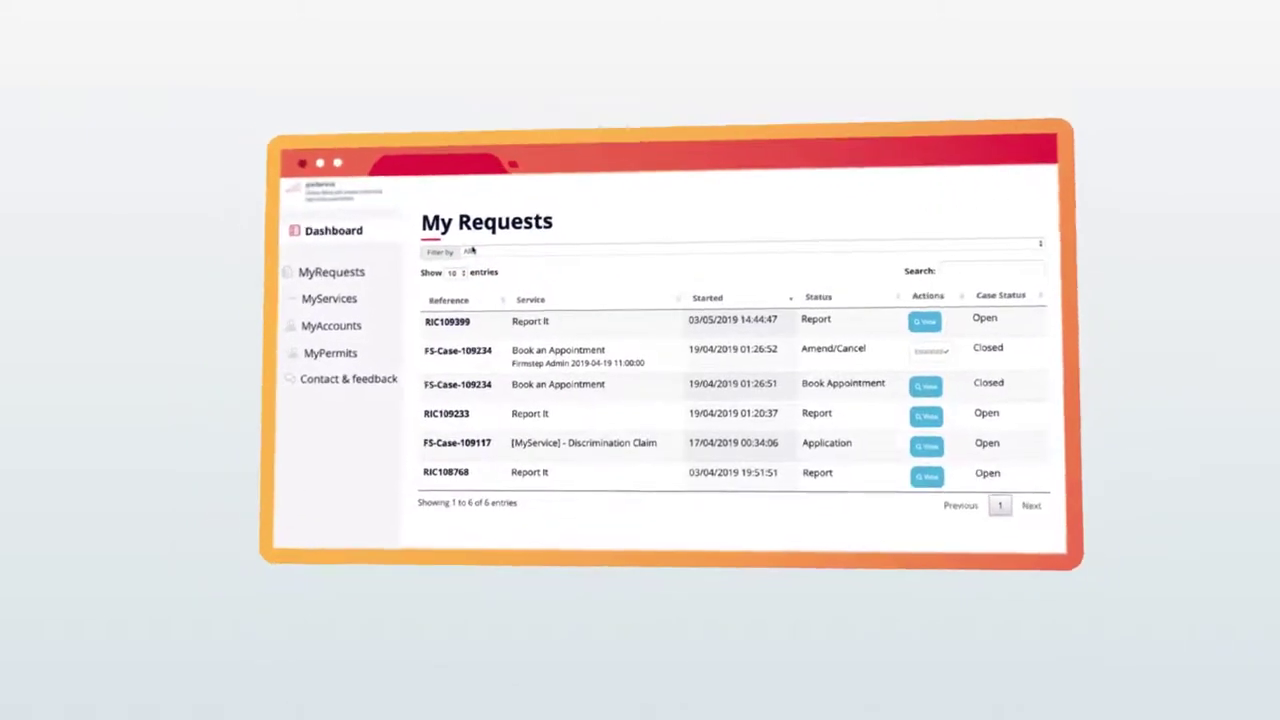
{"action": "left_click", "coordinate": [604, 268]}
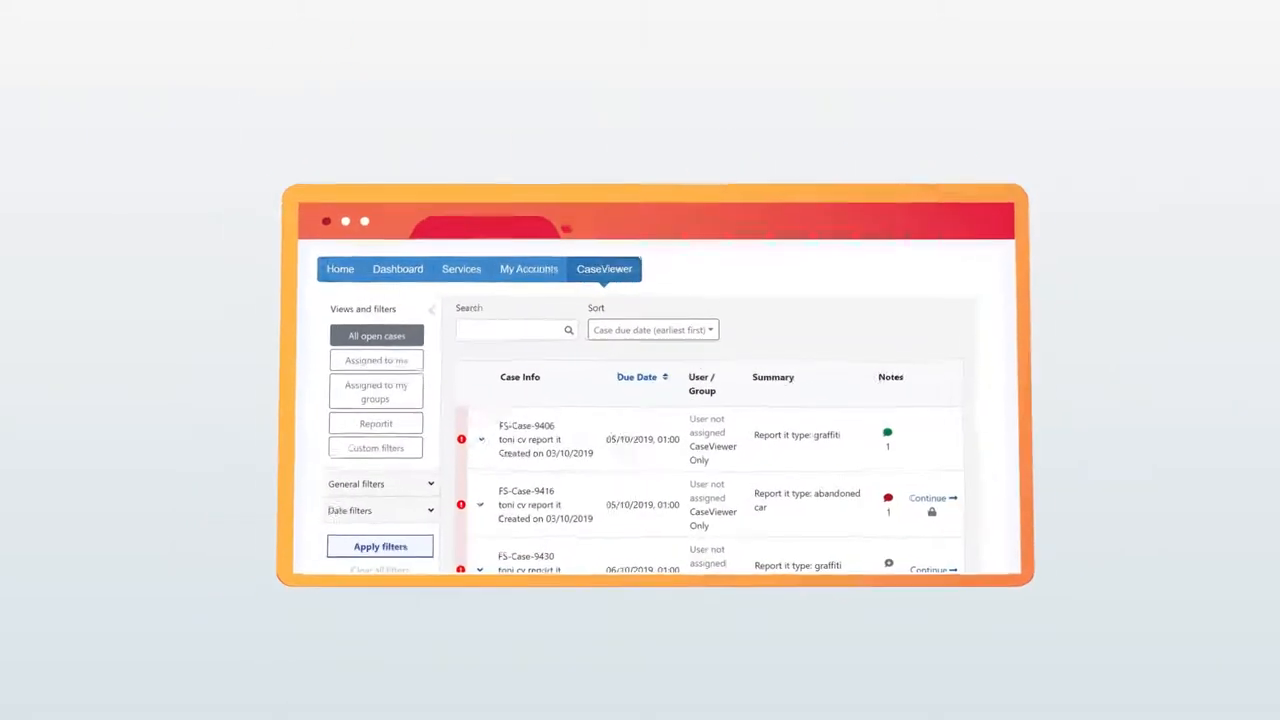